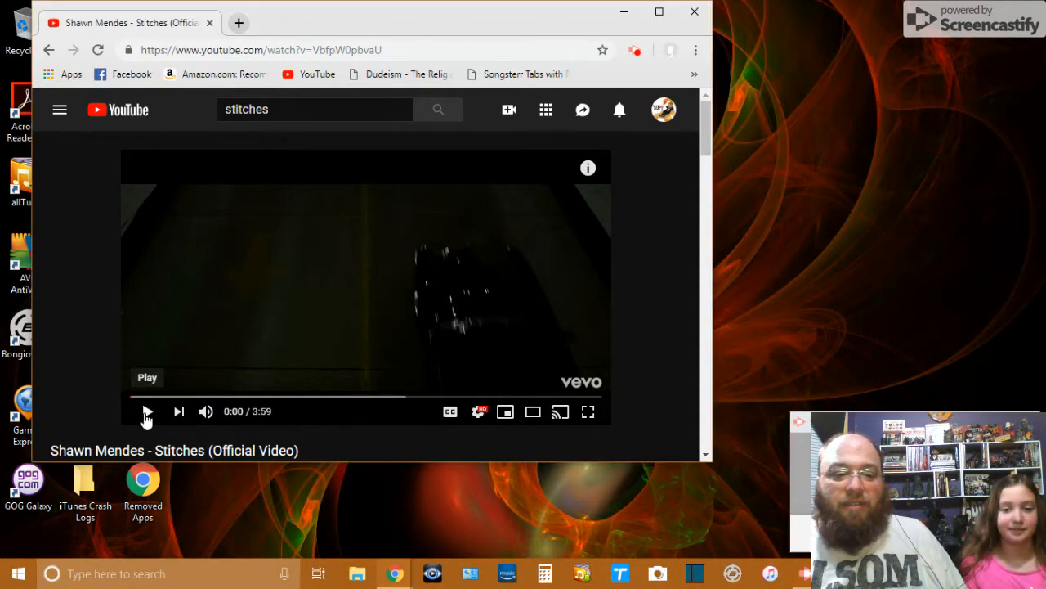
- Start playing the Shawn Mendes 'Stitches' official music video from the beginning
click(147, 412)
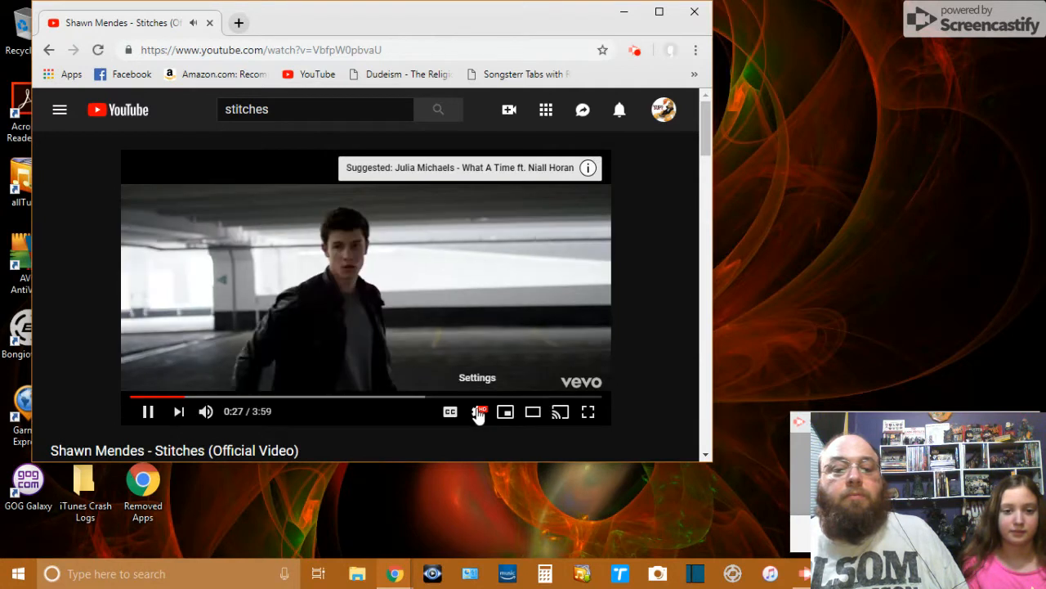
- Turn off Annotations in the player's gear Settings menu
click(477, 412)
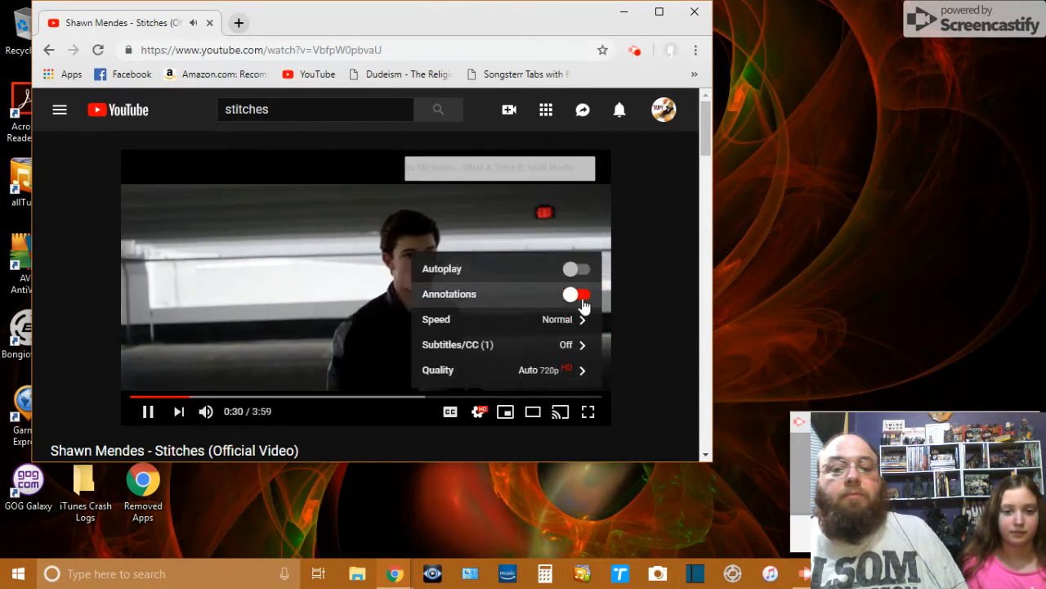
click(576, 294)
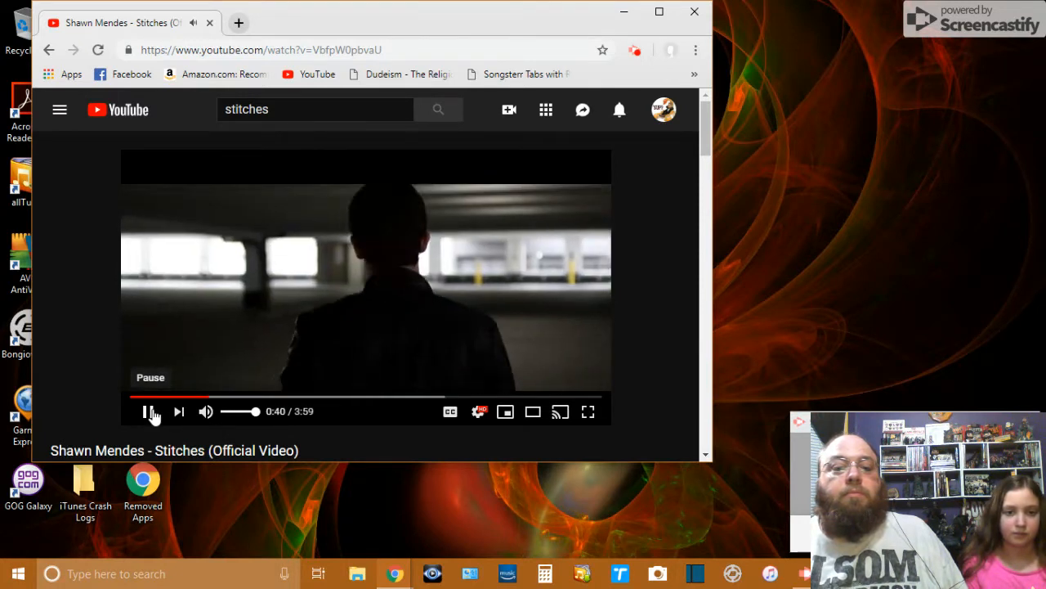
- Pause the video around 40 seconds, then resume playback
click(151, 412)
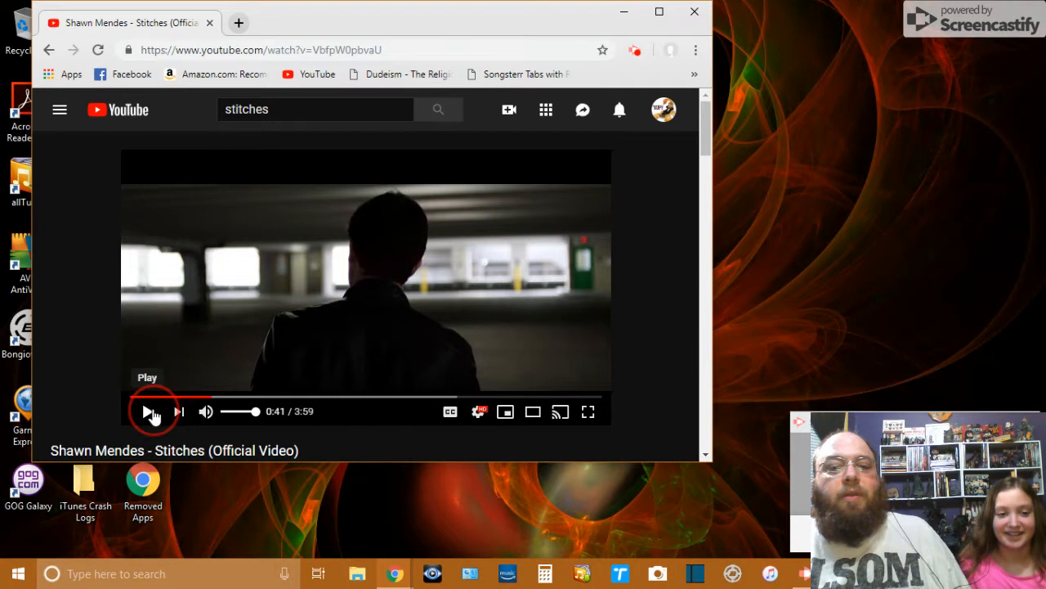
click(151, 412)
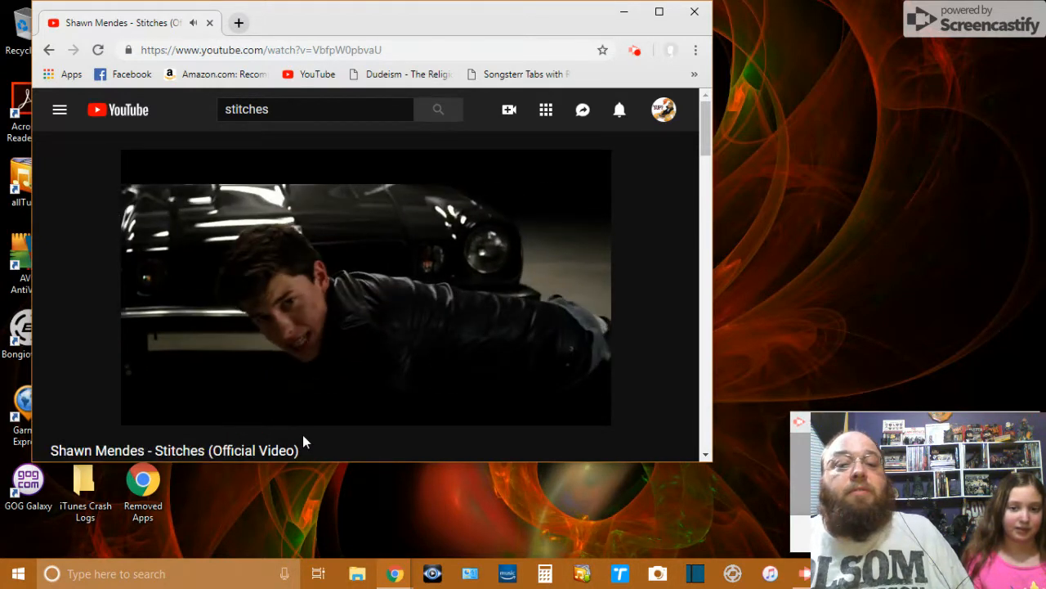
mouse_move(195, 438)
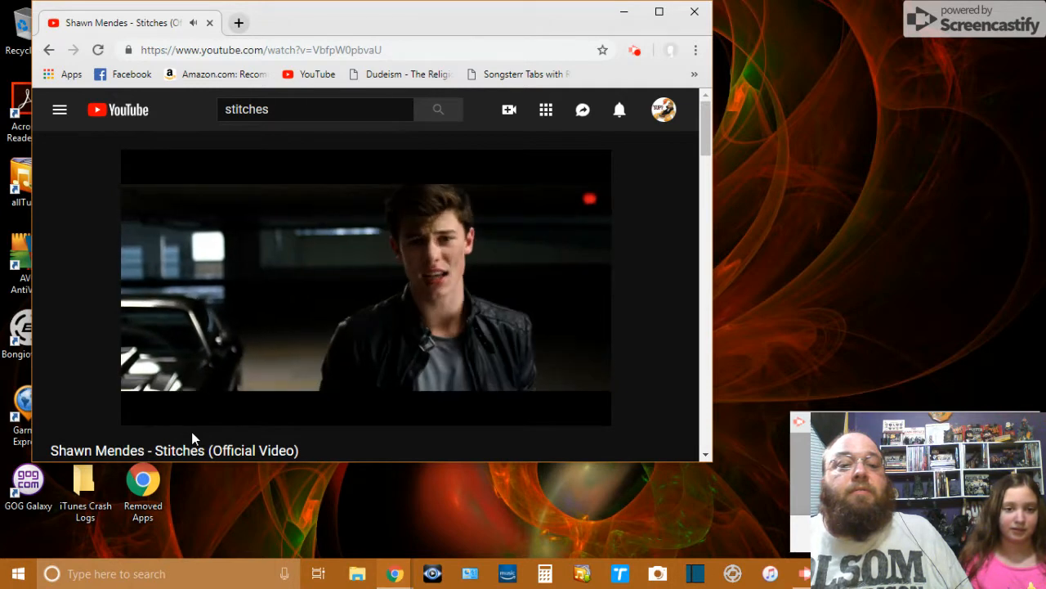
- Pause around the minute-and-a-half mark, then resume watching past two minutes
click(147, 412)
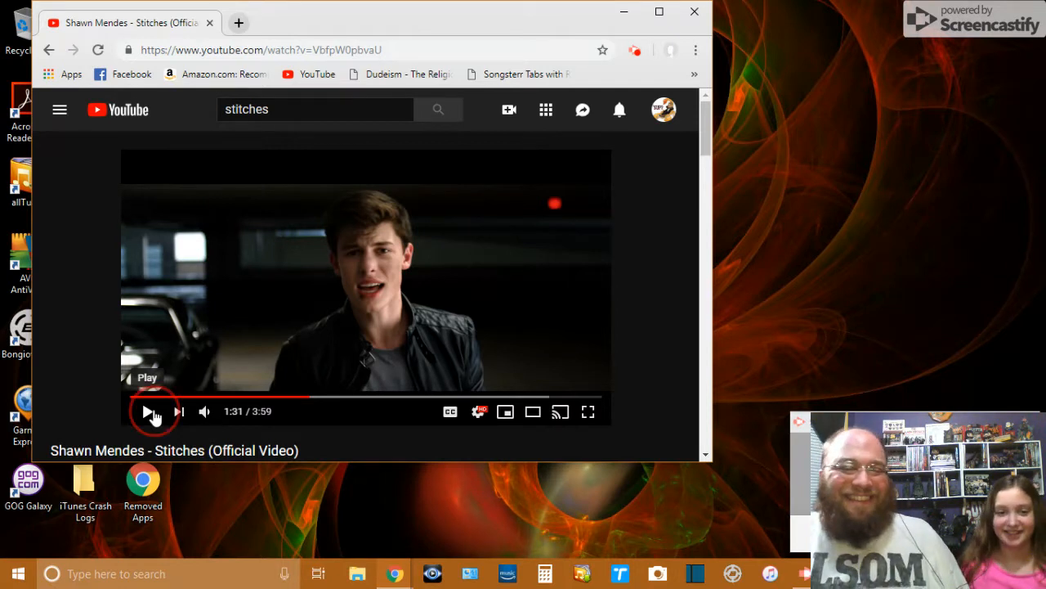
click(149, 412)
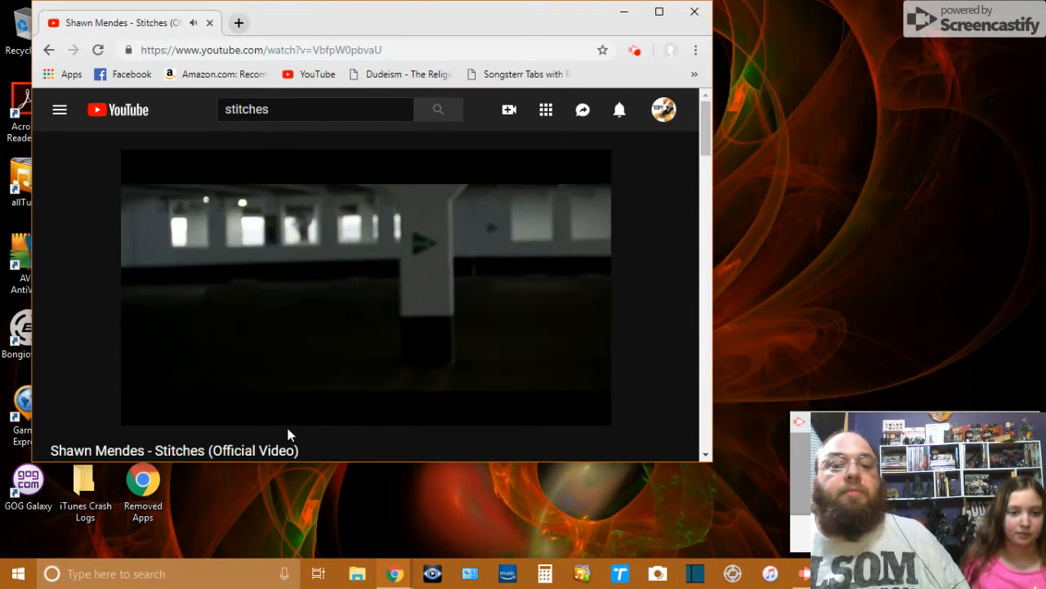
click(425, 242)
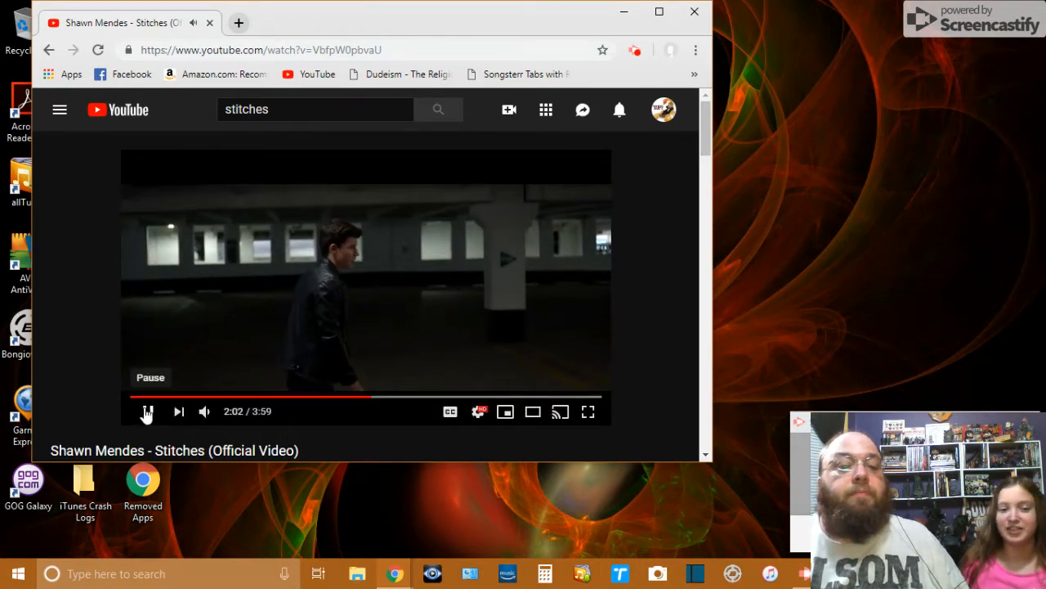
click(147, 412)
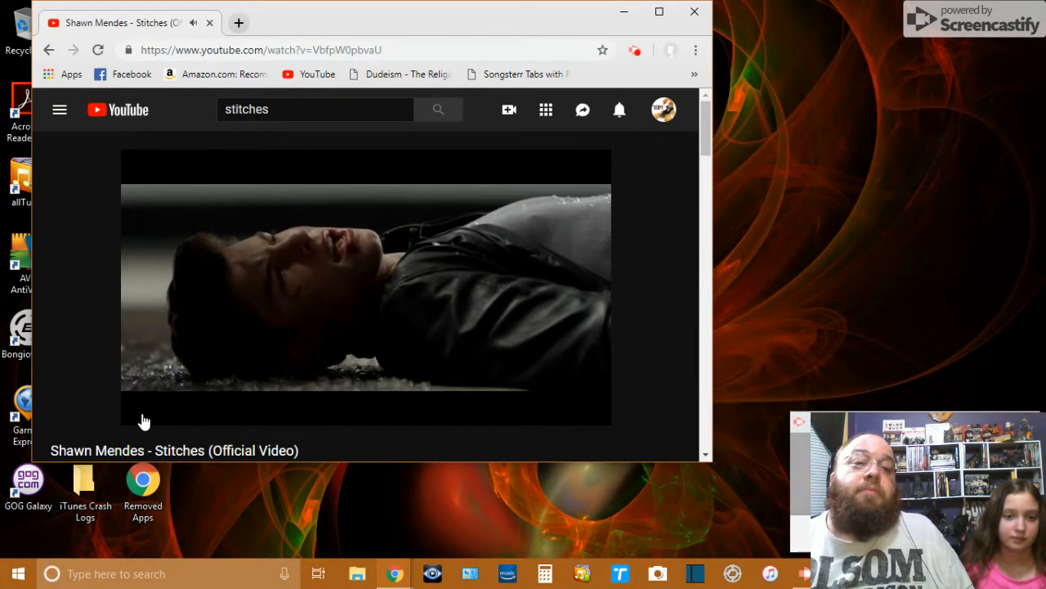
mouse_move(160, 409)
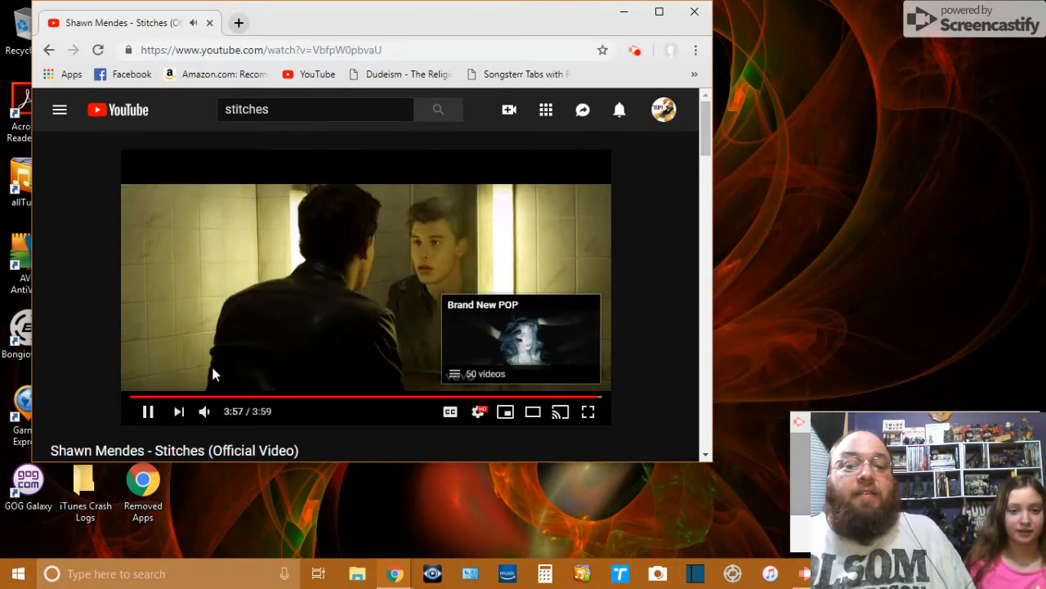
- Pause the video at 3:58, just before it ends
click(148, 412)
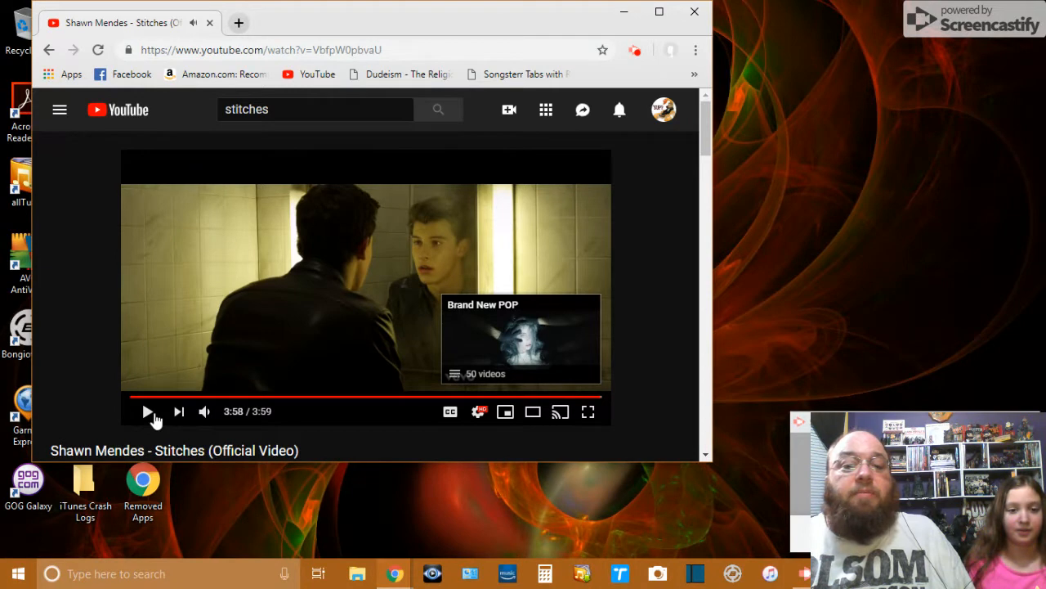